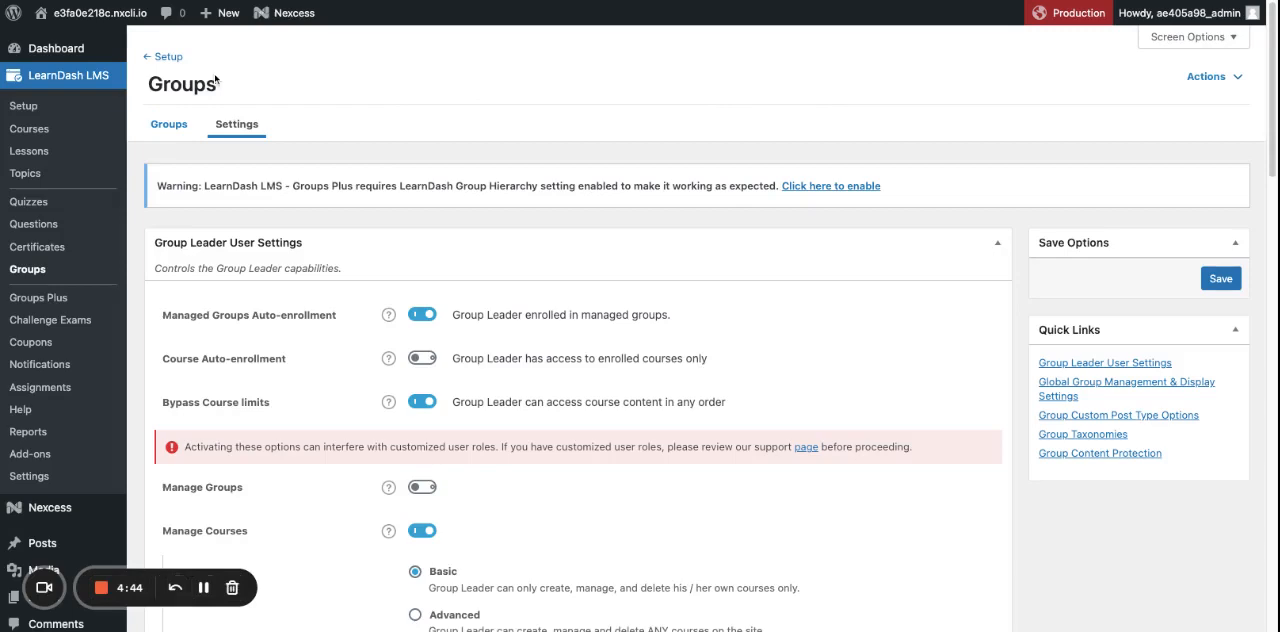
mouse_move(485, 220)
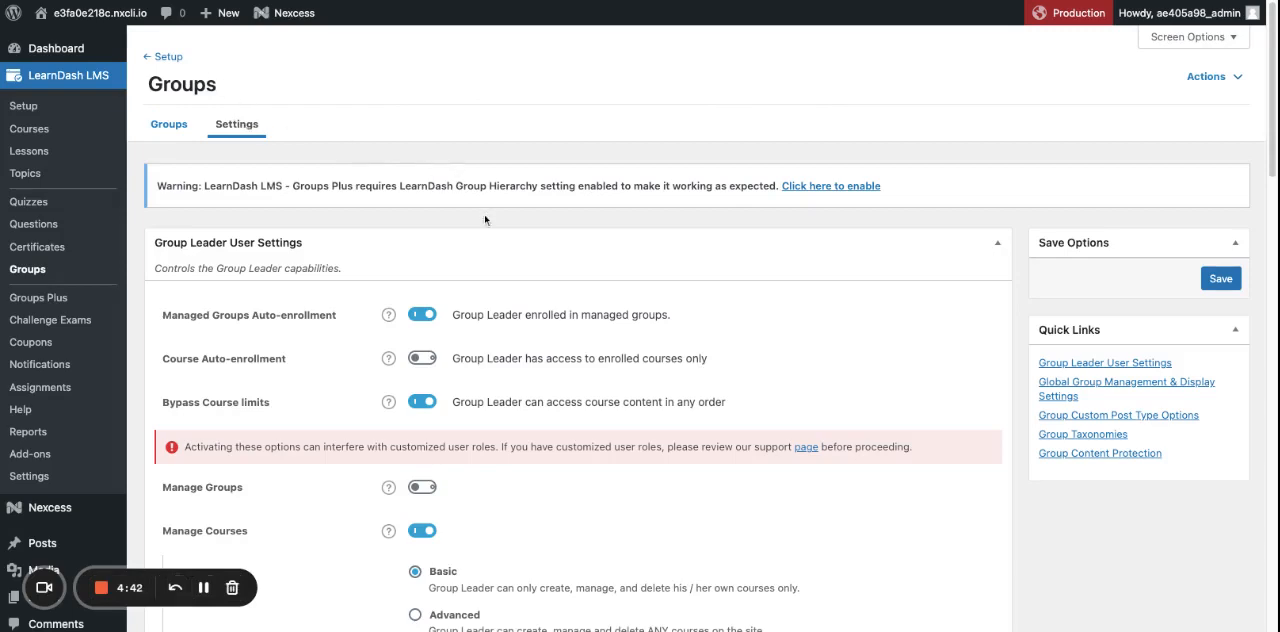
Save the LearnDash Group settings with Group Hierarchy enabled.
scroll("down", 3)
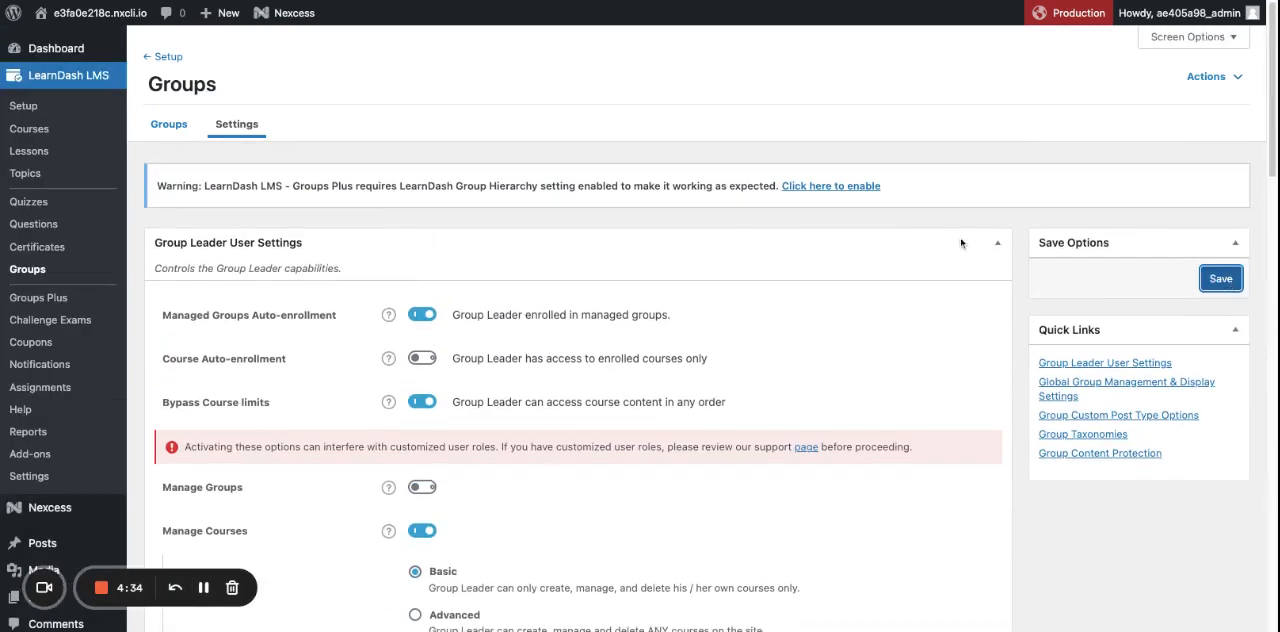
left_click(1220, 278)
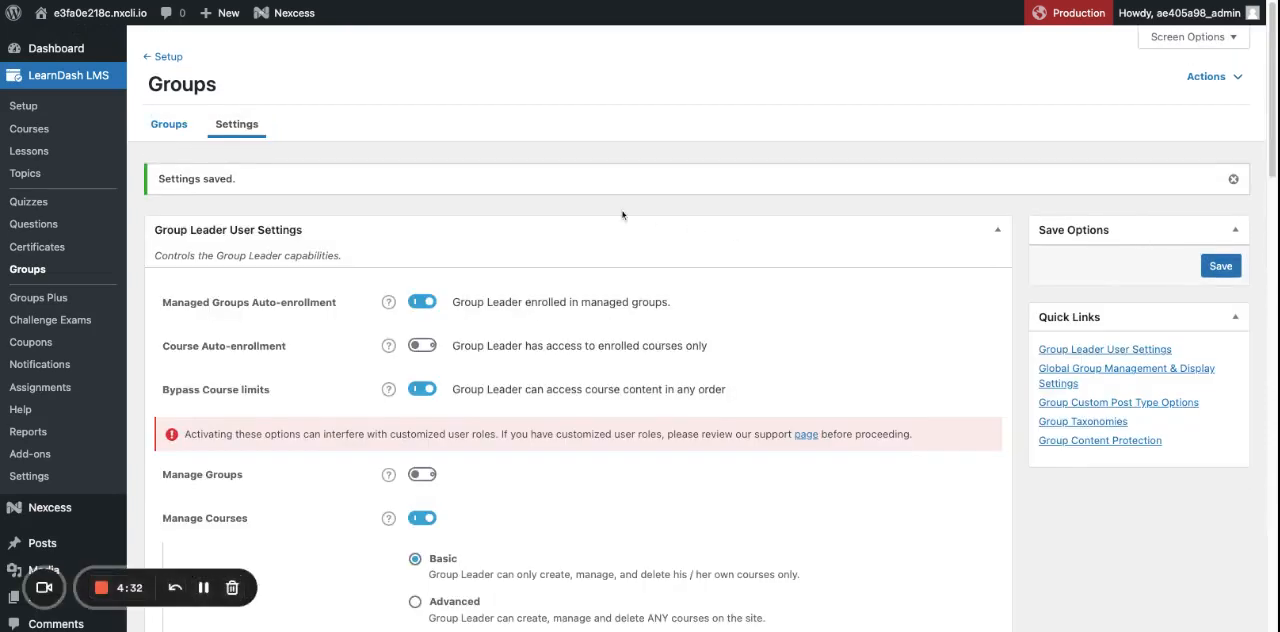
mouse_move(475, 210)
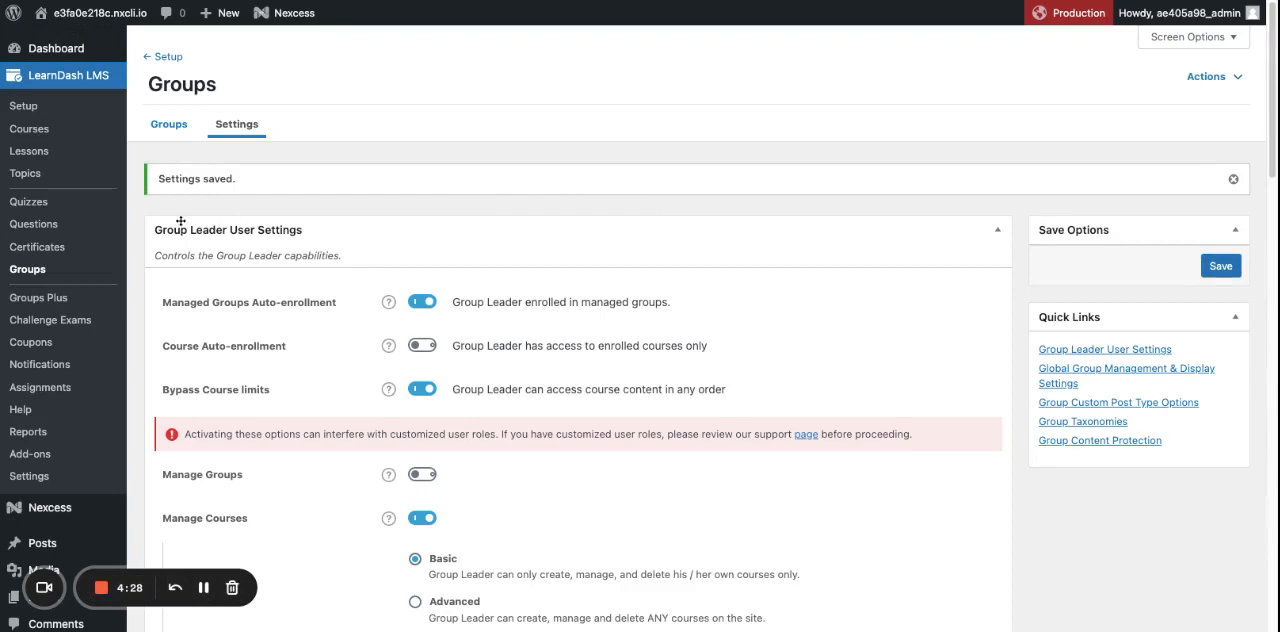
mouse_move(38, 297)
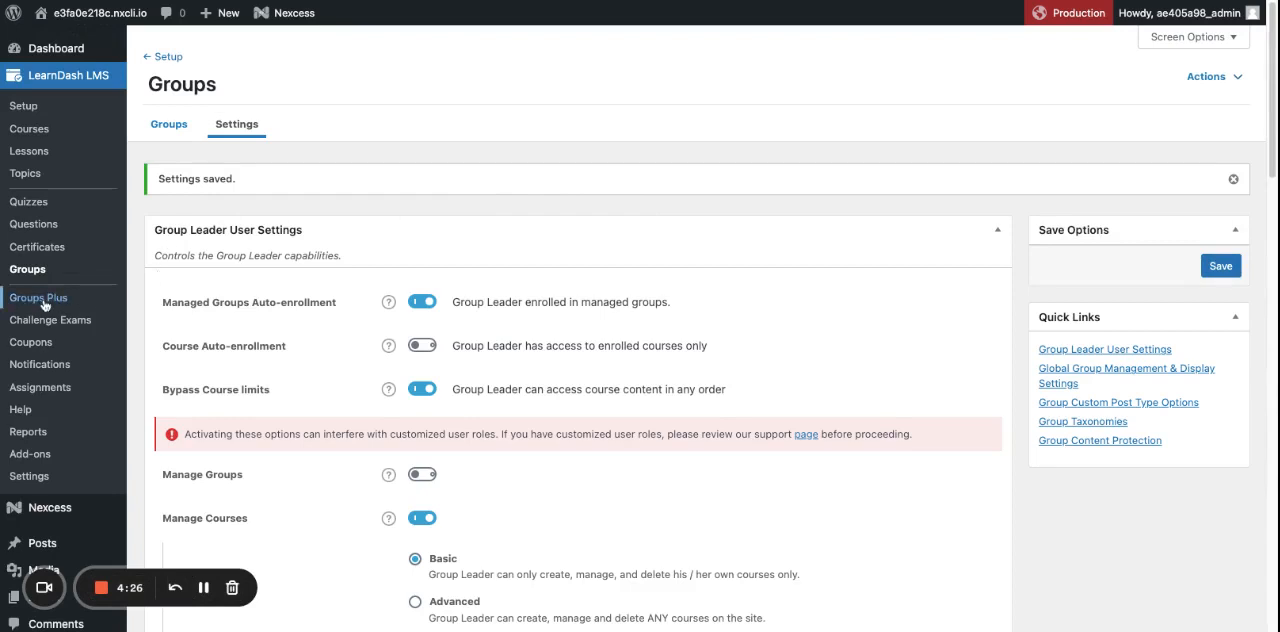
Reach the WooCommerce section of the Groups Plus Settings tab.
left_click(39, 297)
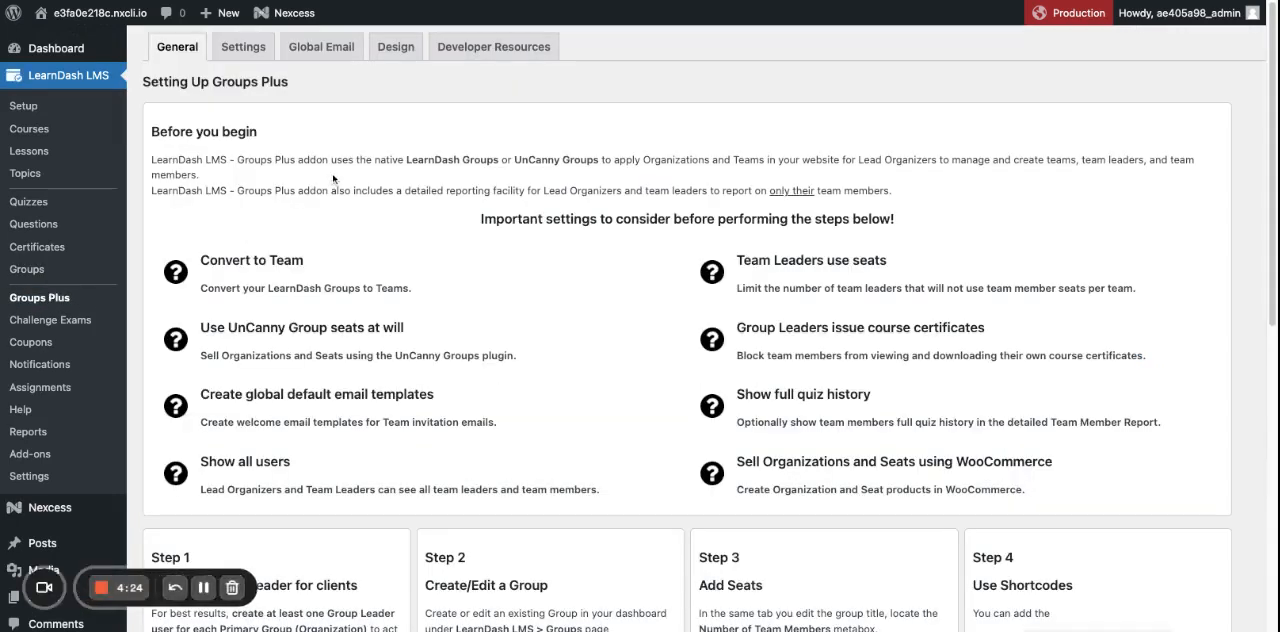
left_click(242, 46)
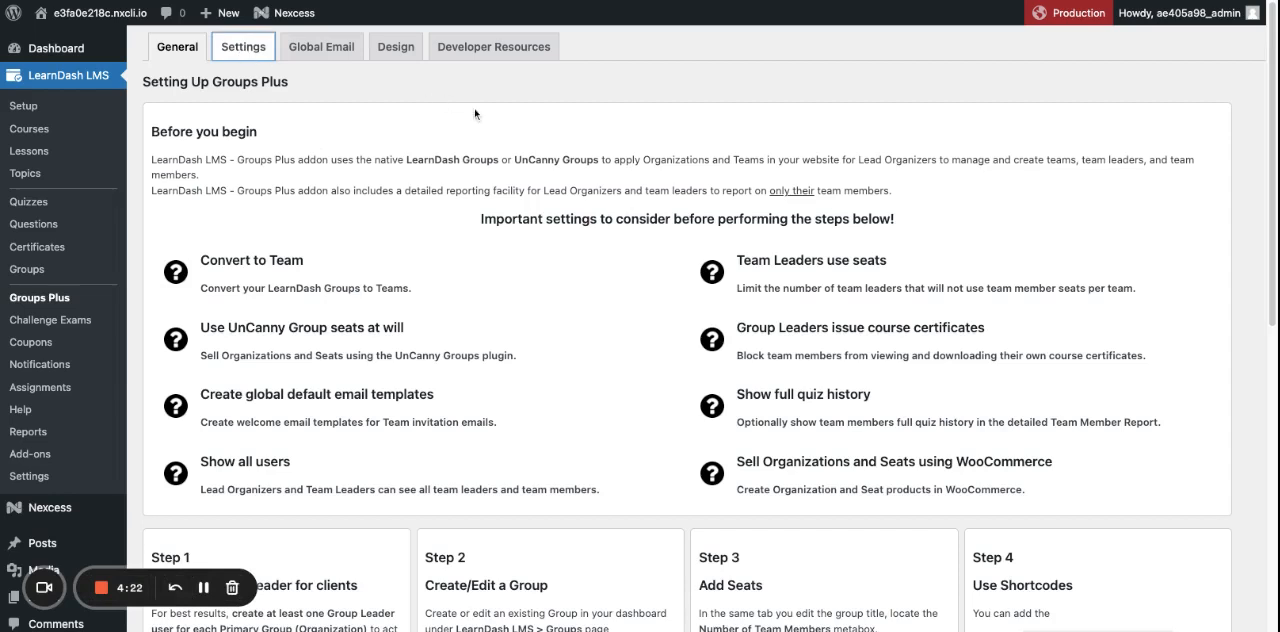
left_click(243, 46)
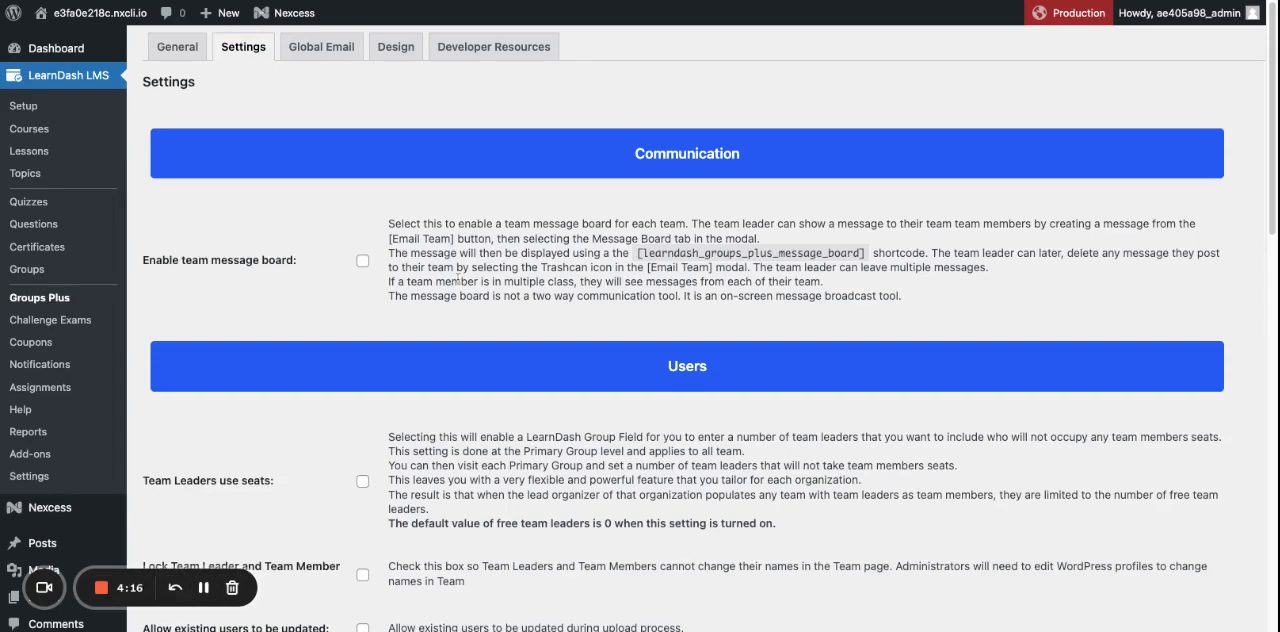
scroll("down", 3)
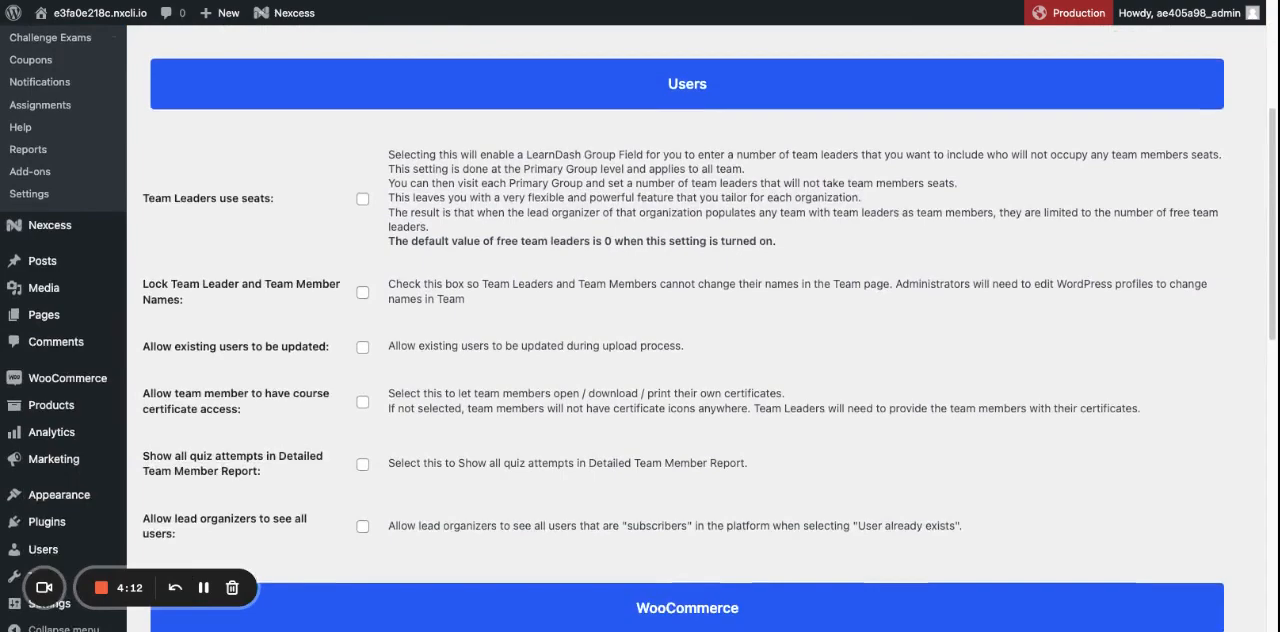
scroll("down", 3)
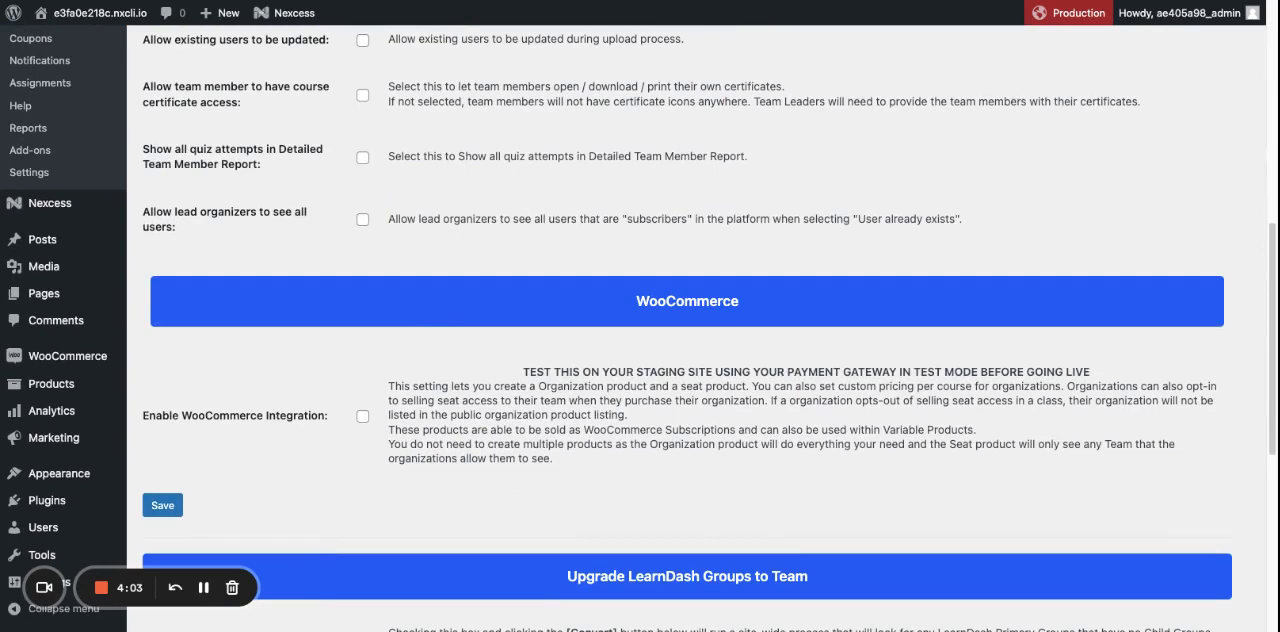
mouse_move(713, 293)
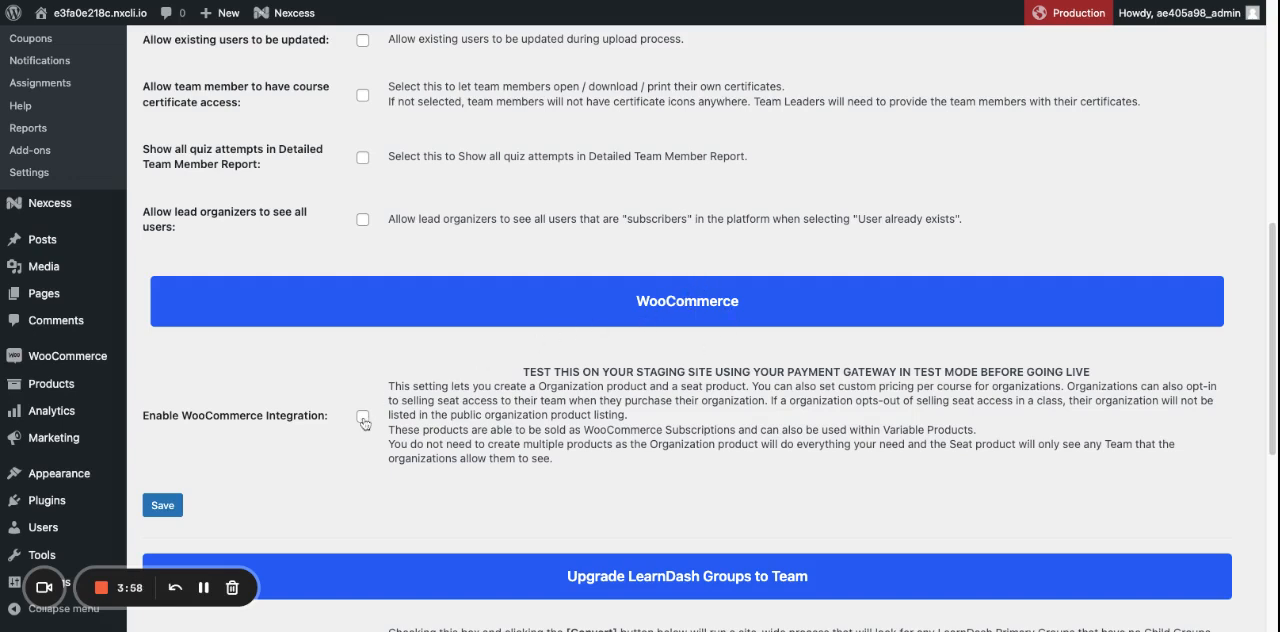
Enable WooCommerce Integration in Groups Plus, revealing the Add Seats options.
left_click(363, 415)
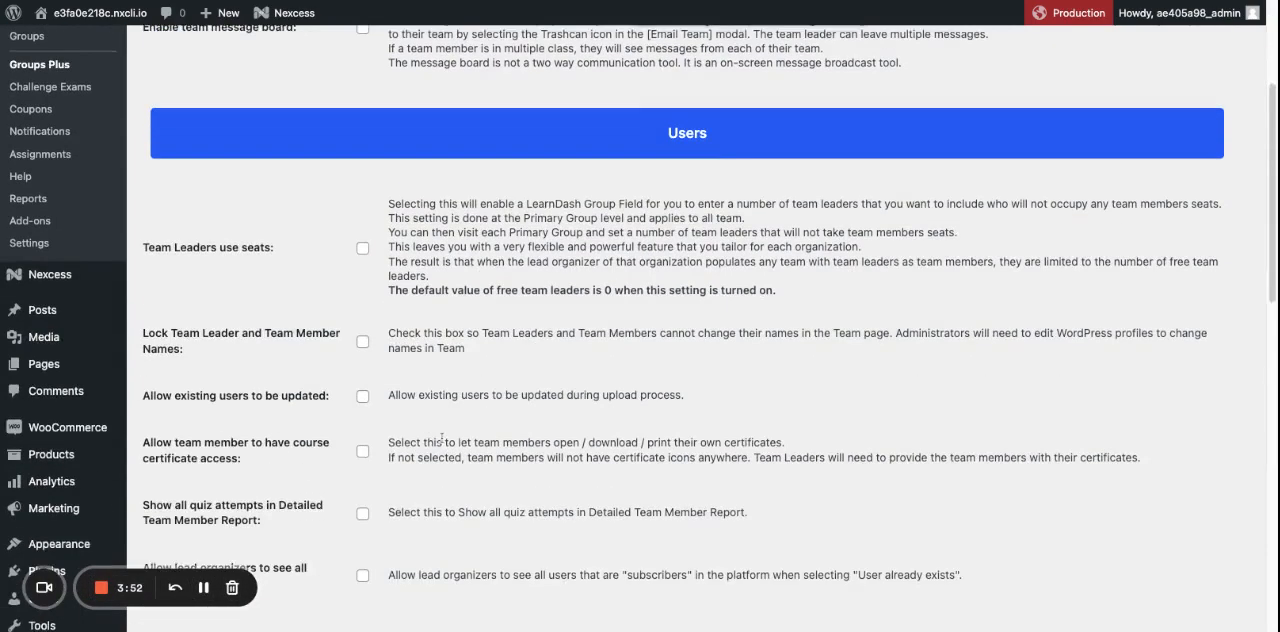
scroll("down", 3)
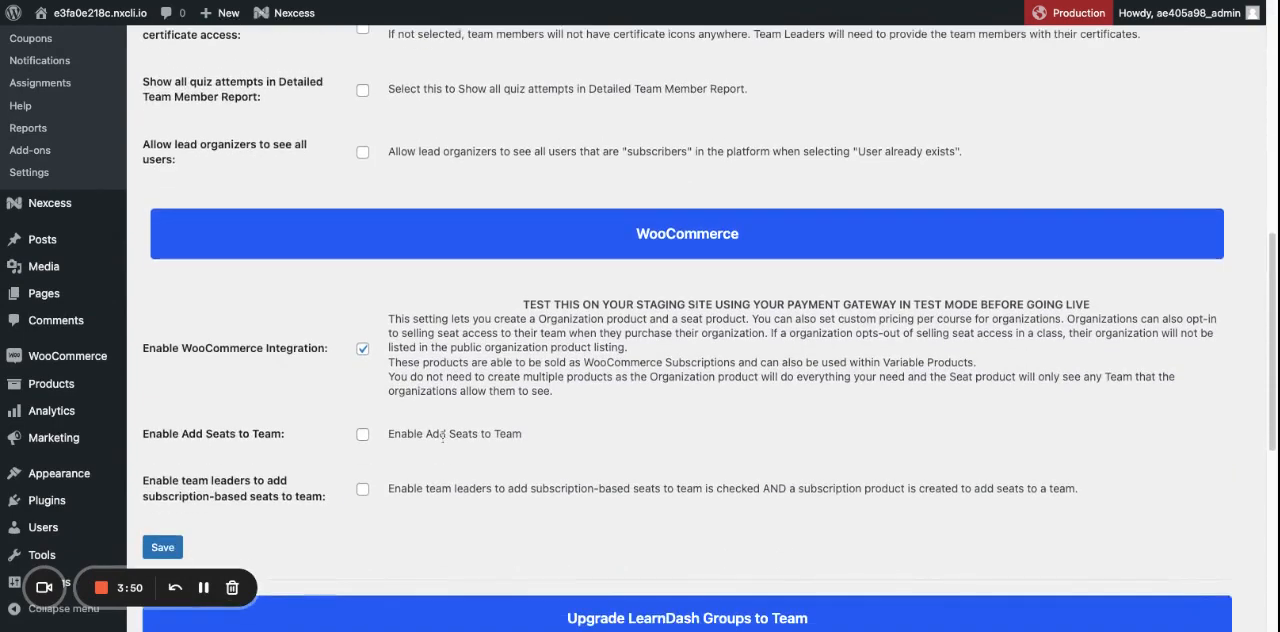
scroll("down", 3)
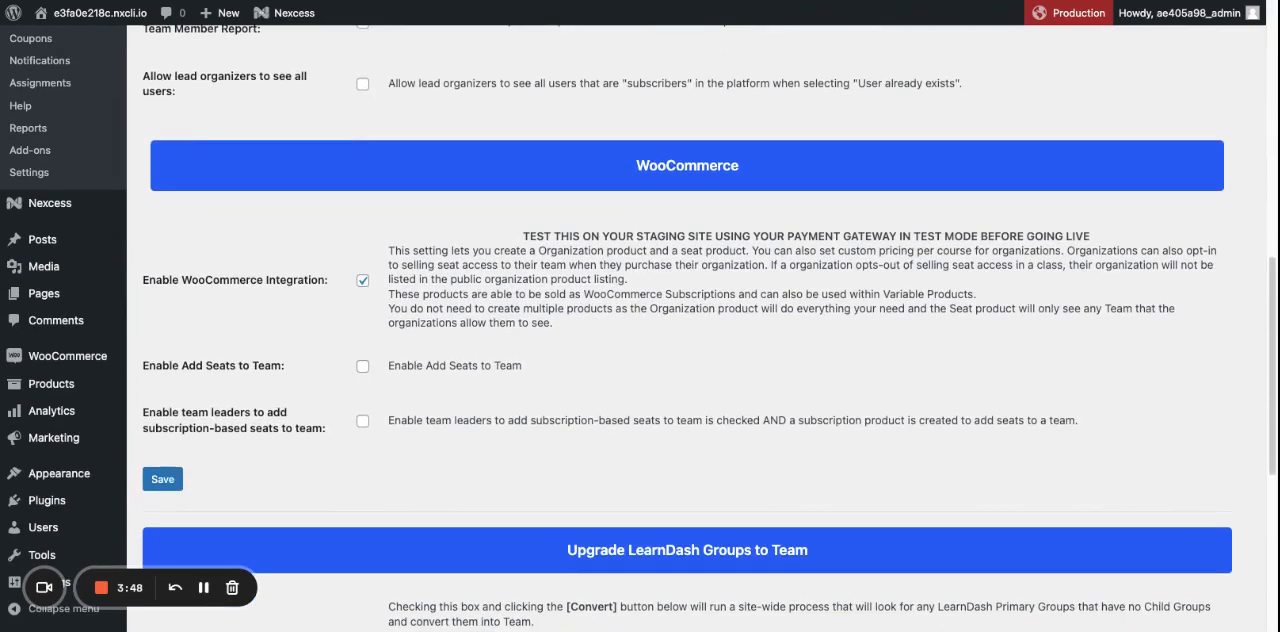
mouse_move(233, 378)
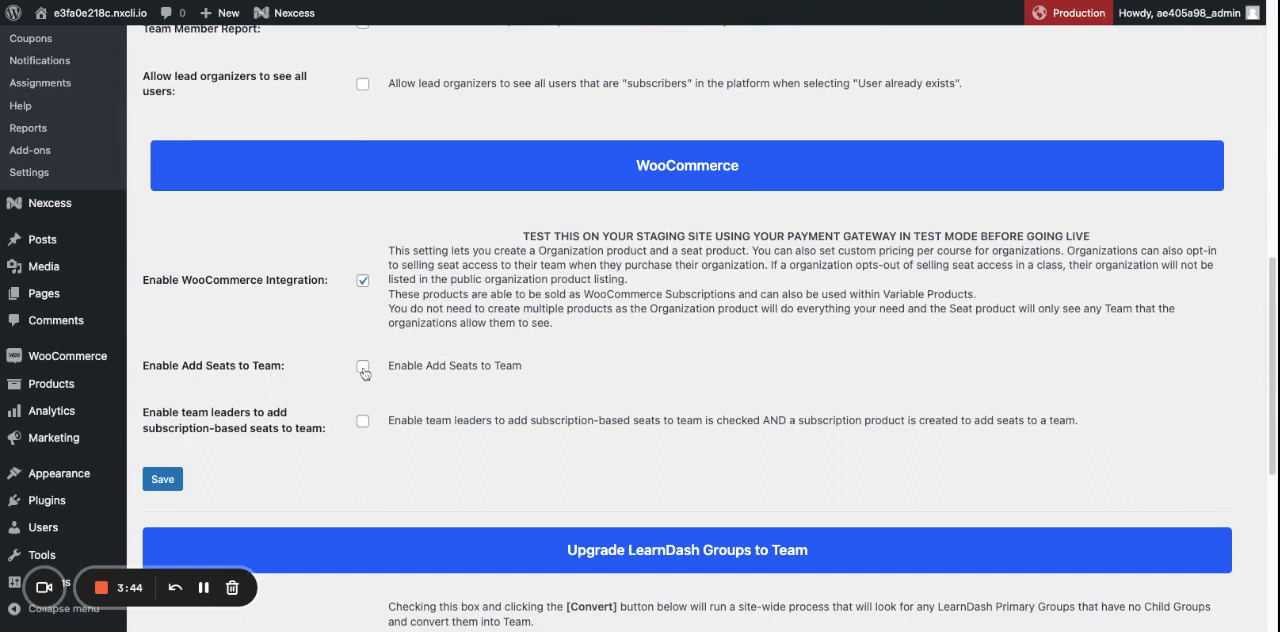
Enable Add Seats to Team and subscription-based seats for team leaders, then save Groups Plus settings.
left_click(363, 365)
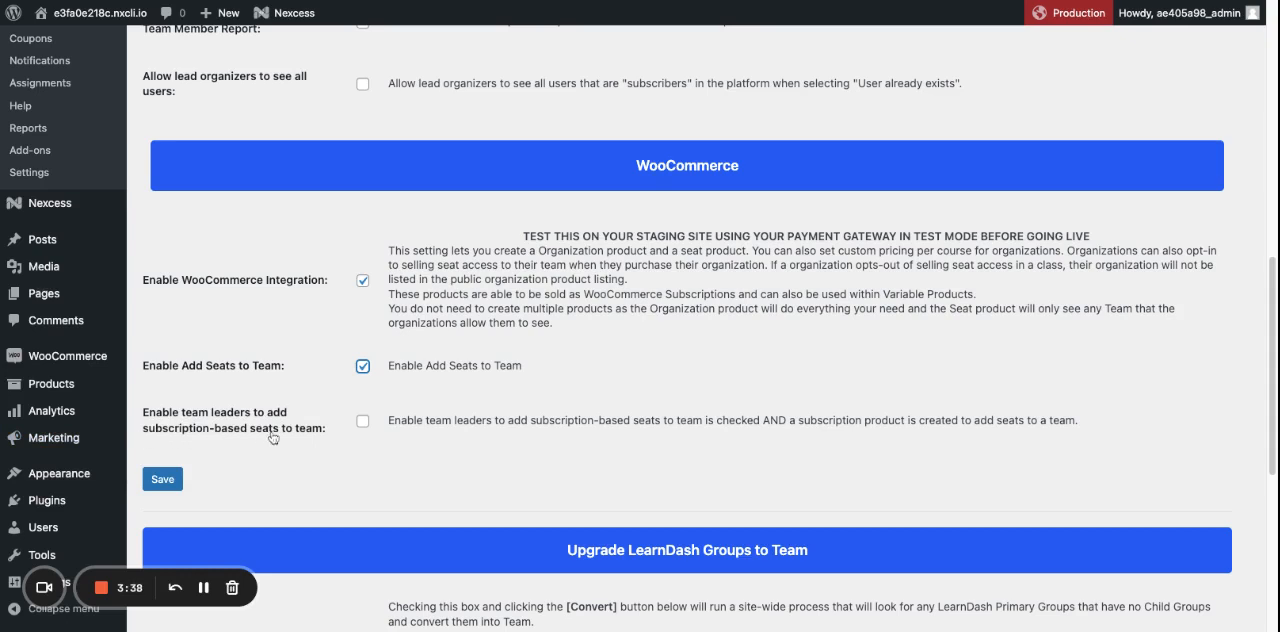
mouse_move(335, 452)
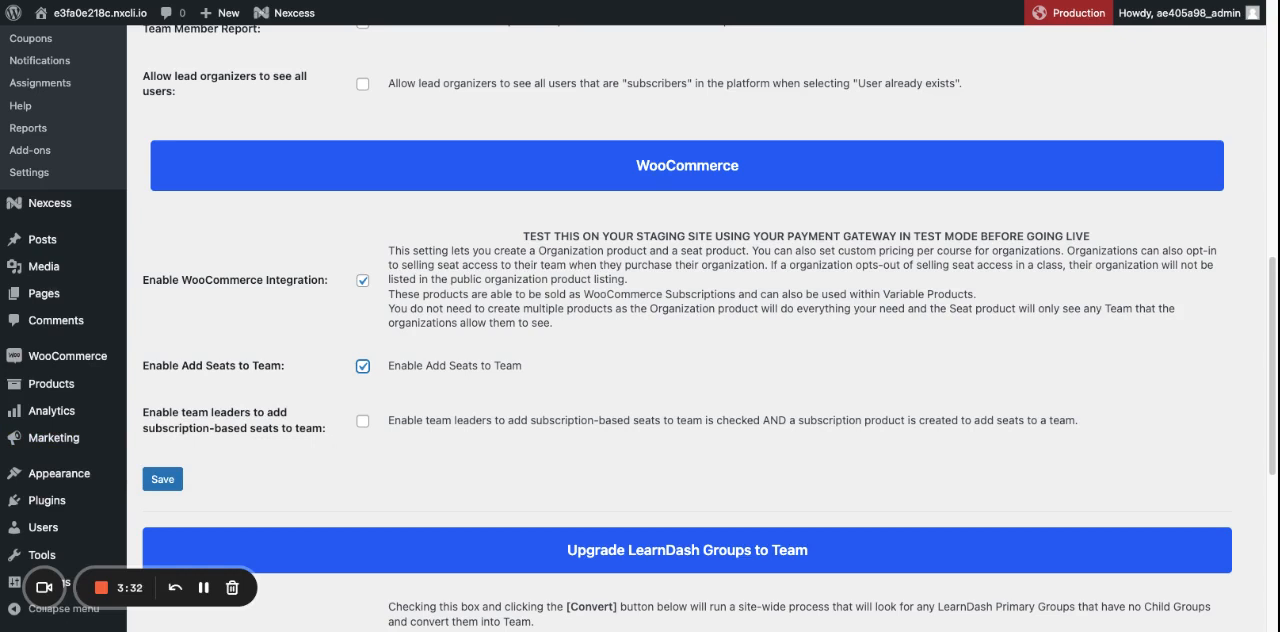
left_click(362, 420)
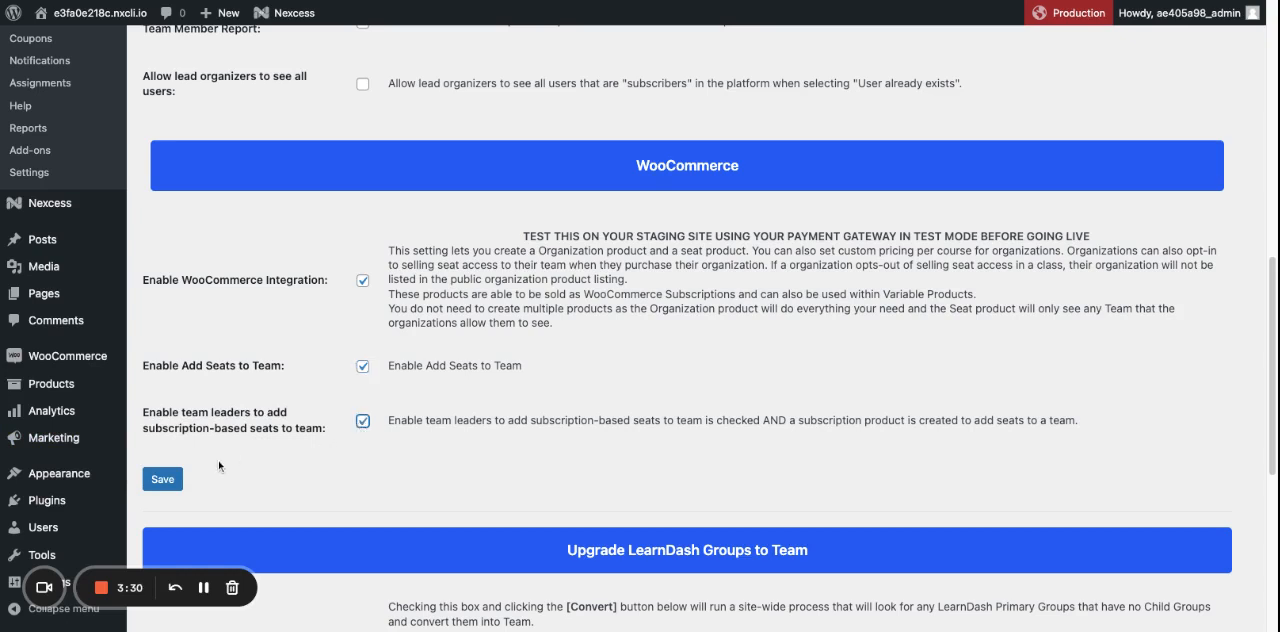
left_click(162, 479)
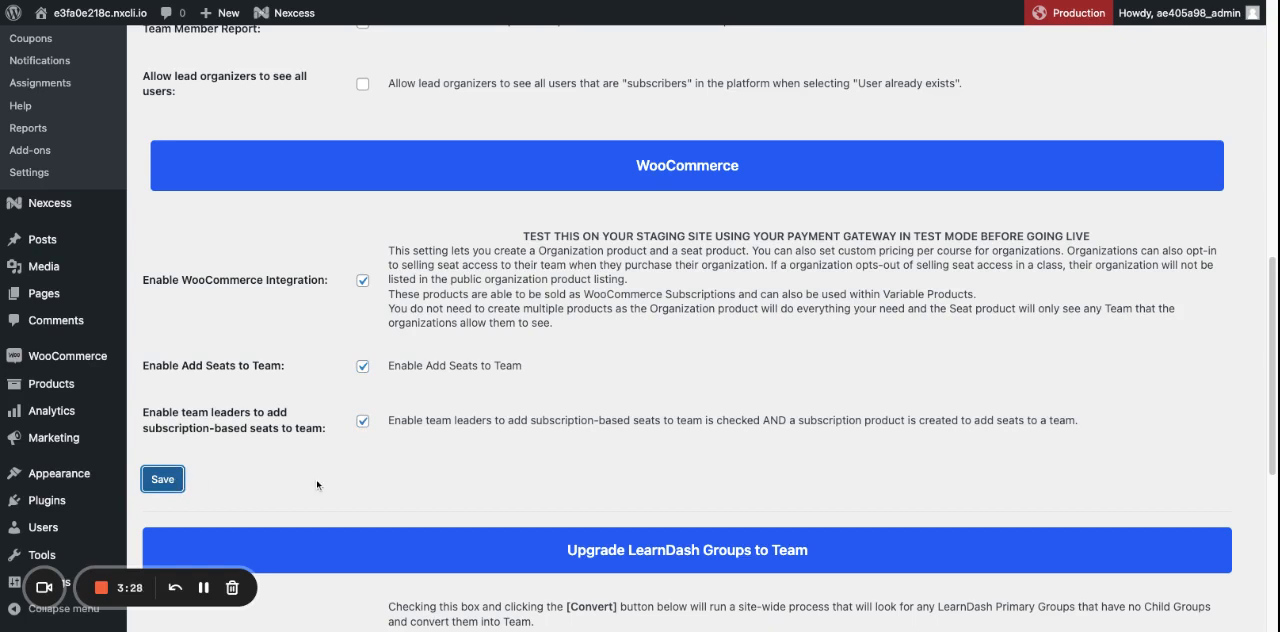